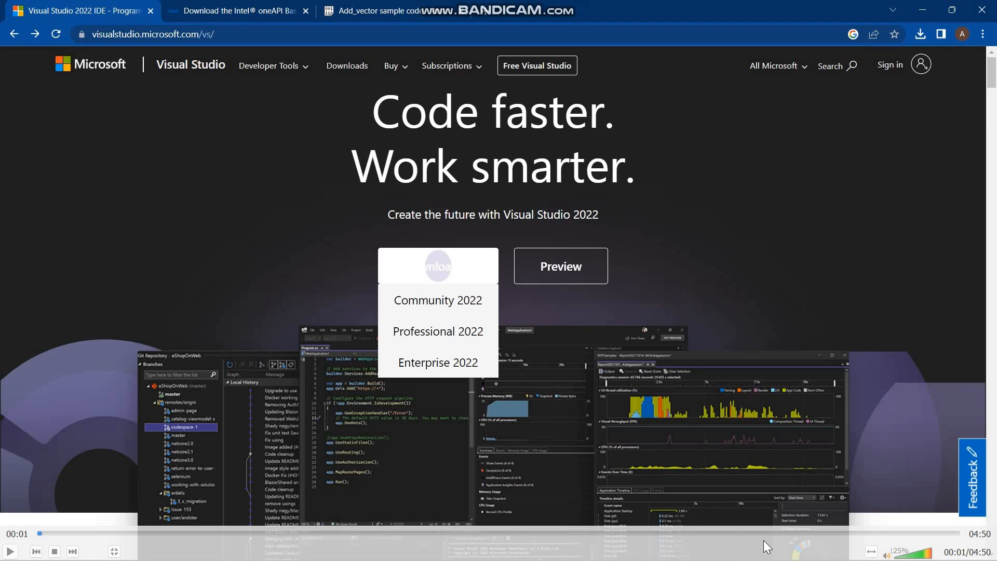
mouse_move(6, 533)
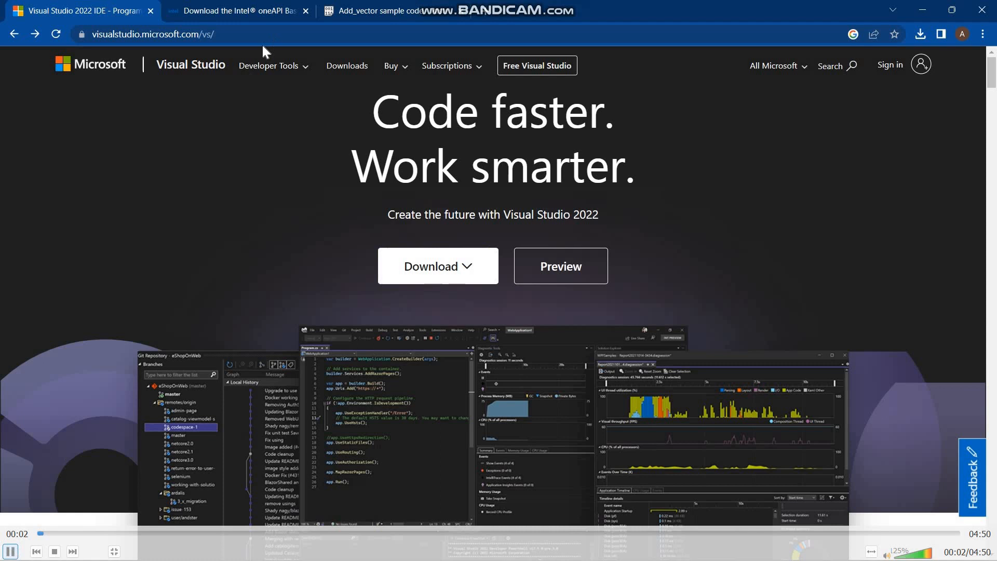
- Check the available Visual Studio editions and review the installed Community 2022 workloads
left_click(437, 266)
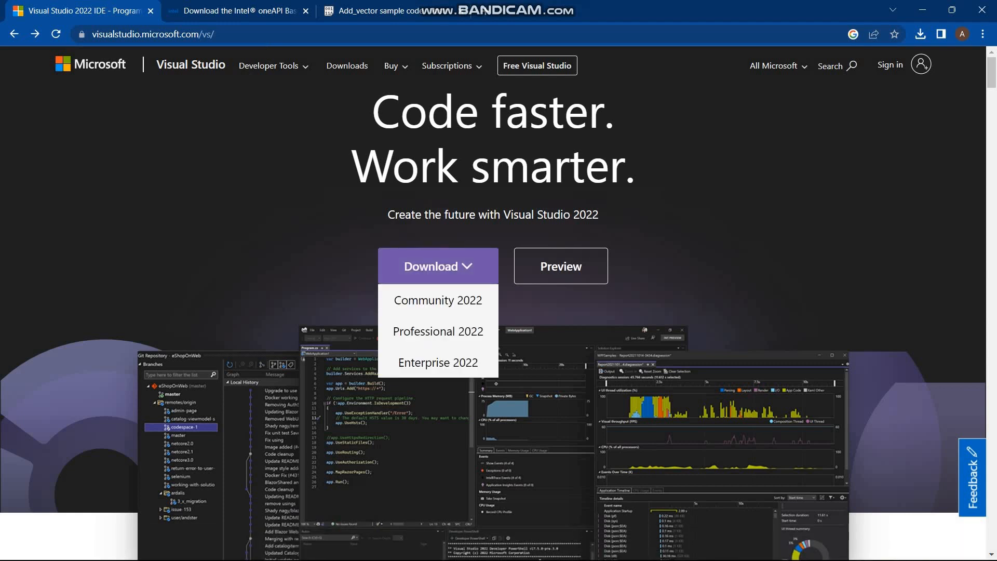
mouse_move(437, 299)
type("visual")
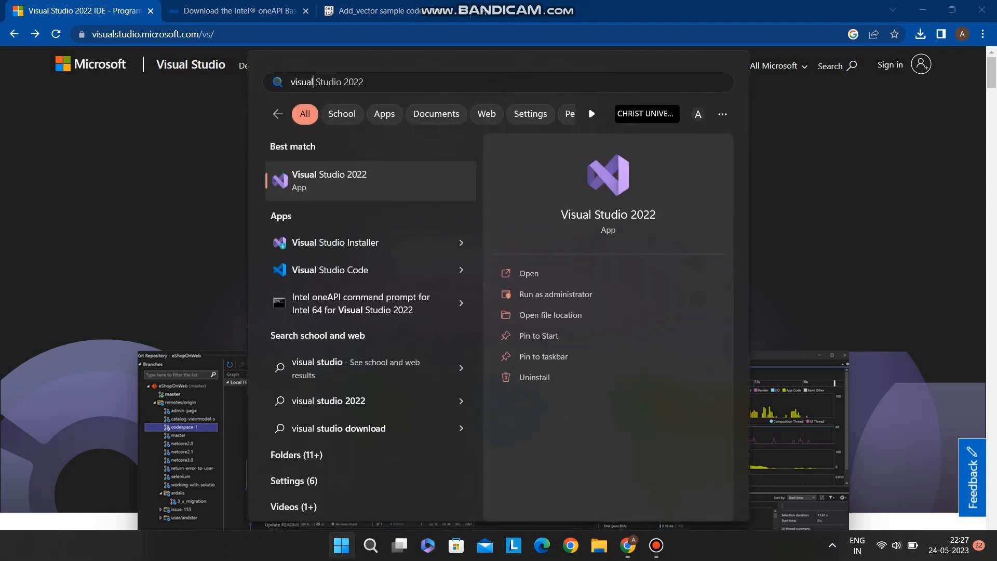
mouse_move(360, 243)
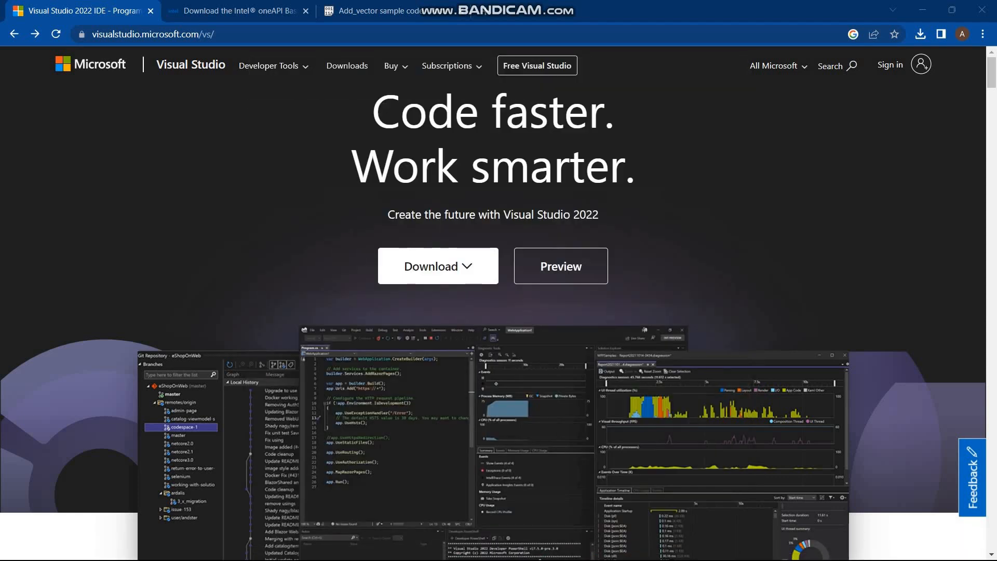
left_click(437, 266)
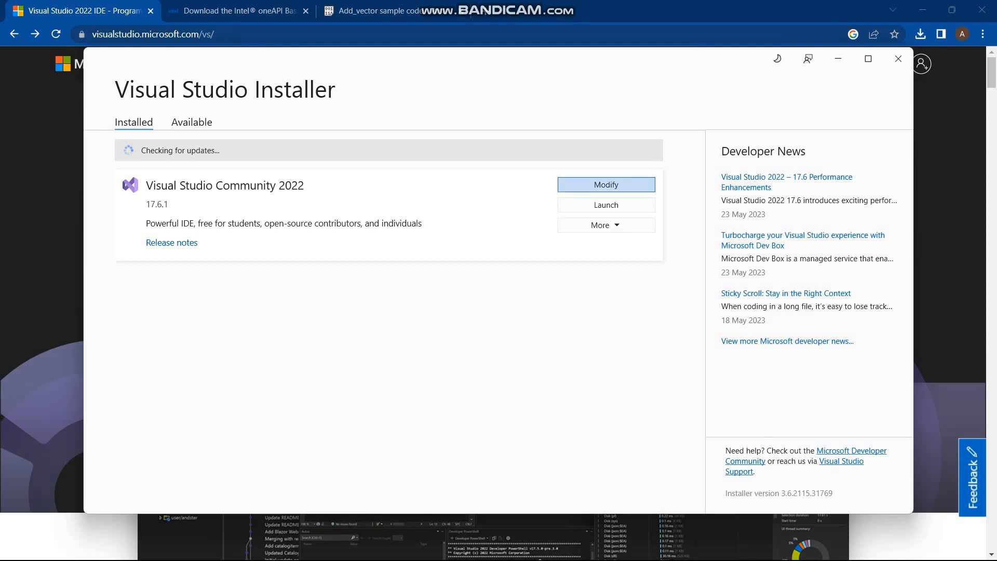
left_click(604, 185)
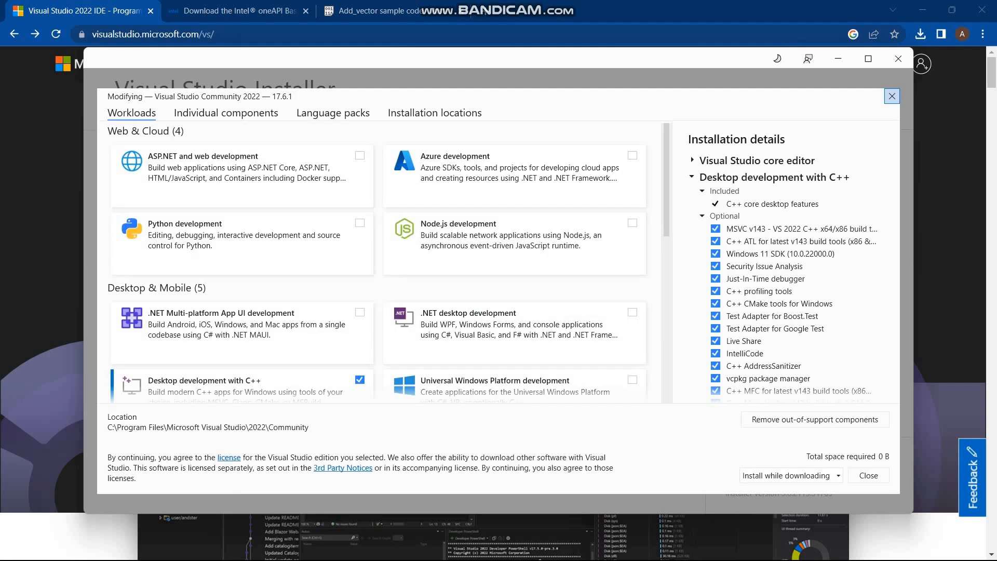
mouse_move(242, 333)
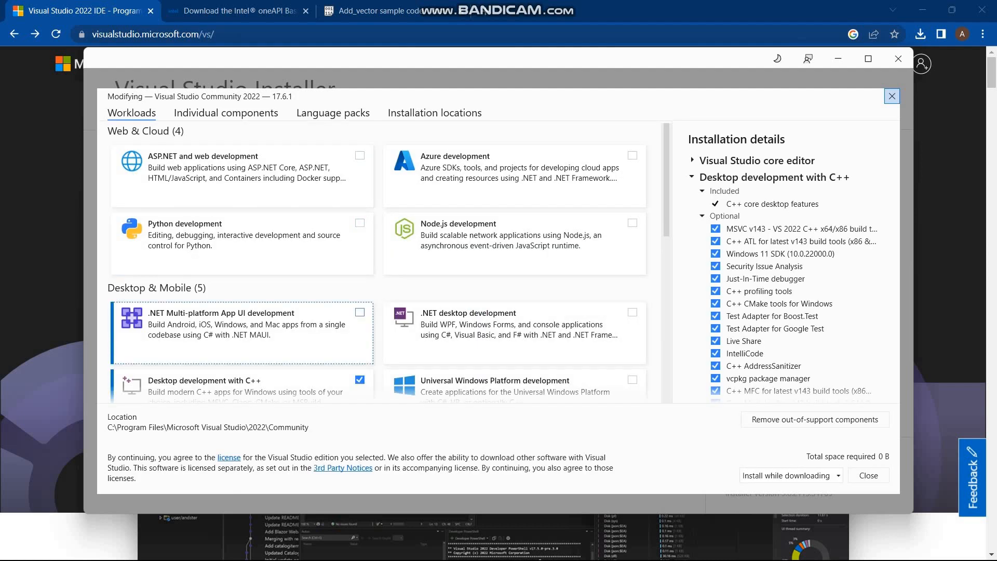
scroll("down", 3)
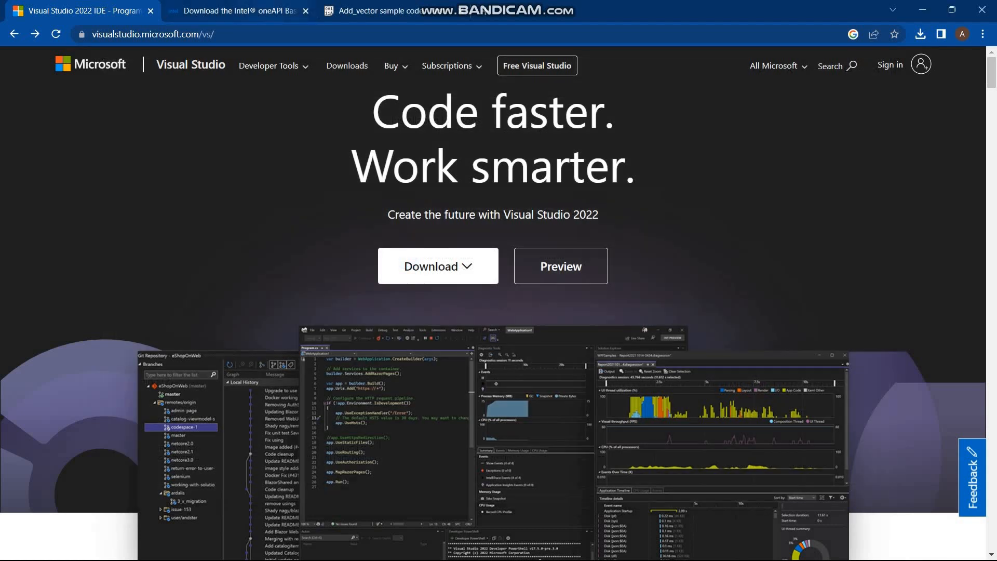
- Keep Windows selected on the oneAPI Base Toolkit page and review the 2023.1 online installer download
left_click(238, 11)
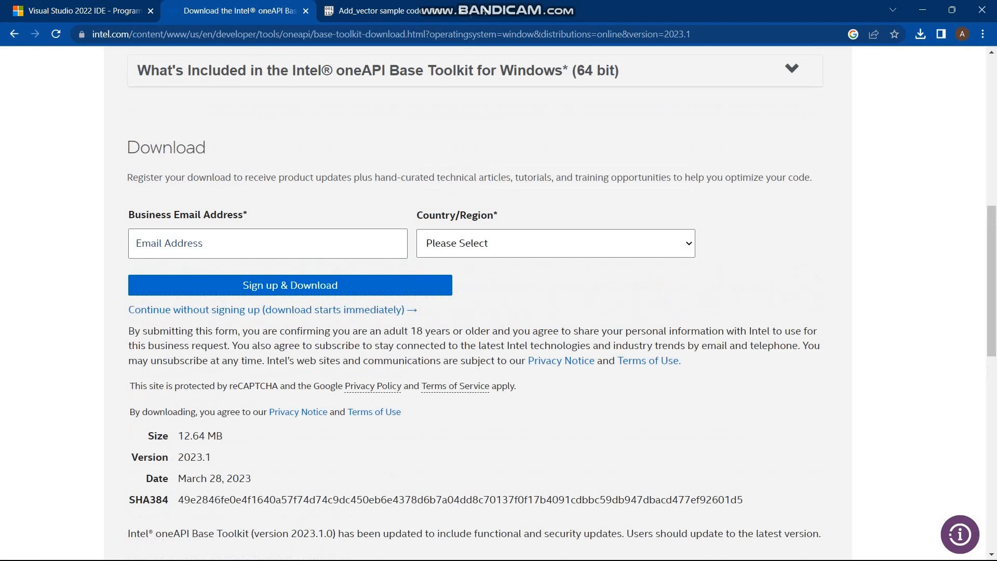
scroll("up", 3)
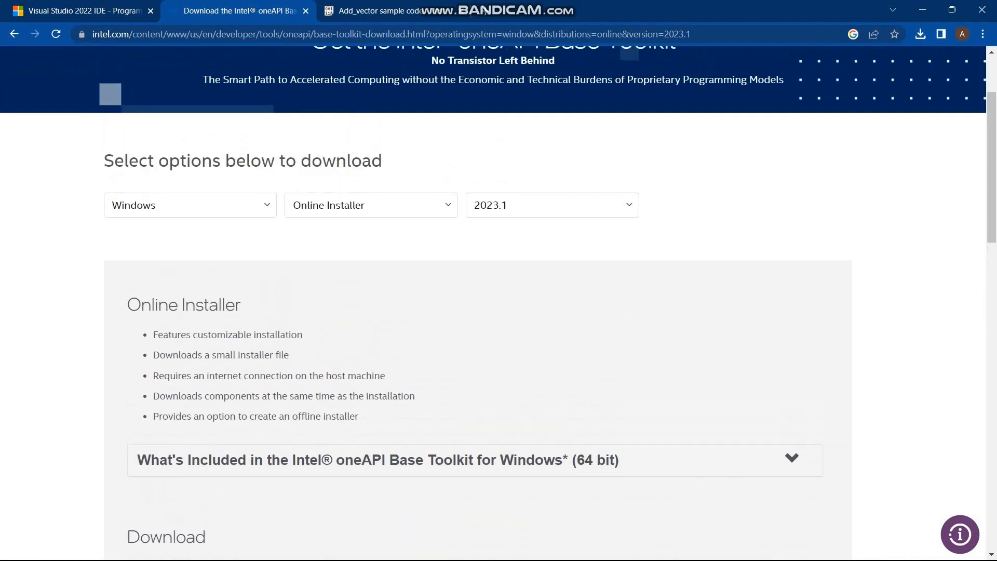
scroll("up", 3)
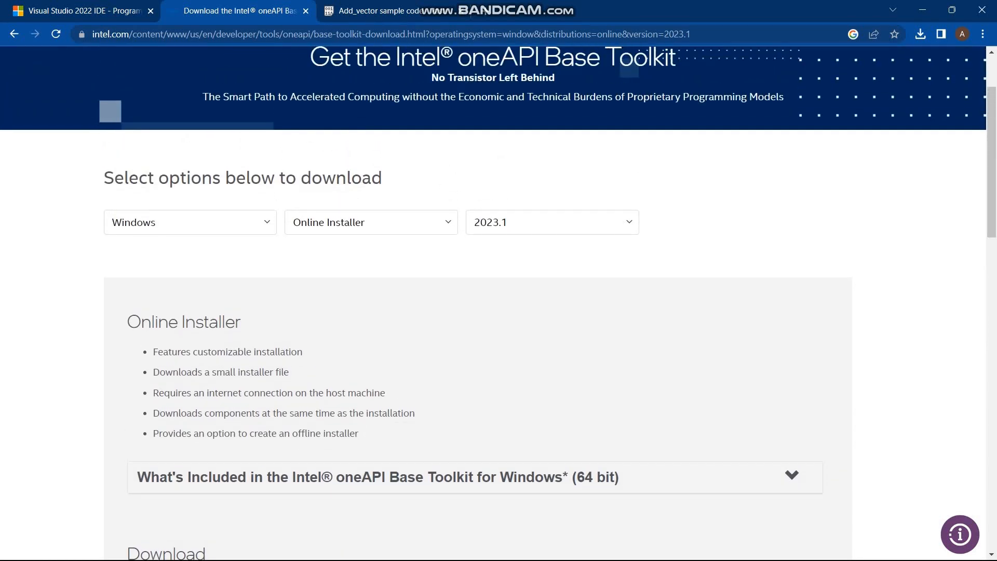
left_click(189, 222)
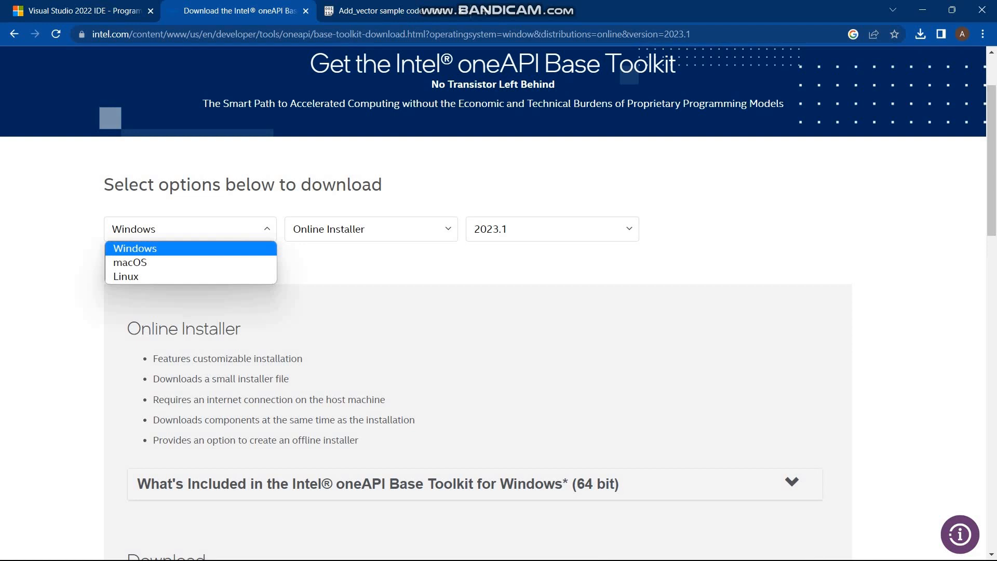
left_click(371, 229)
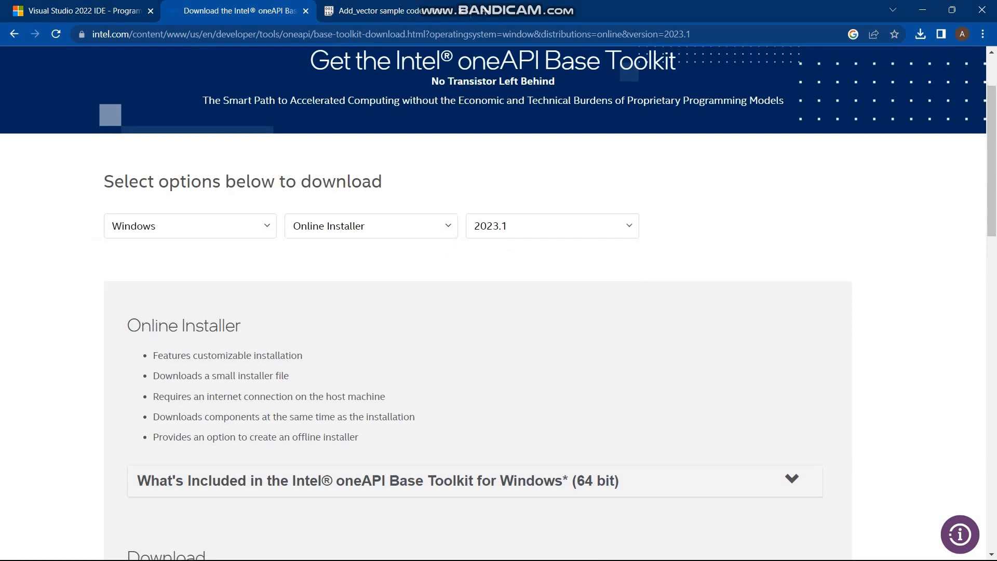
scroll("down", 3)
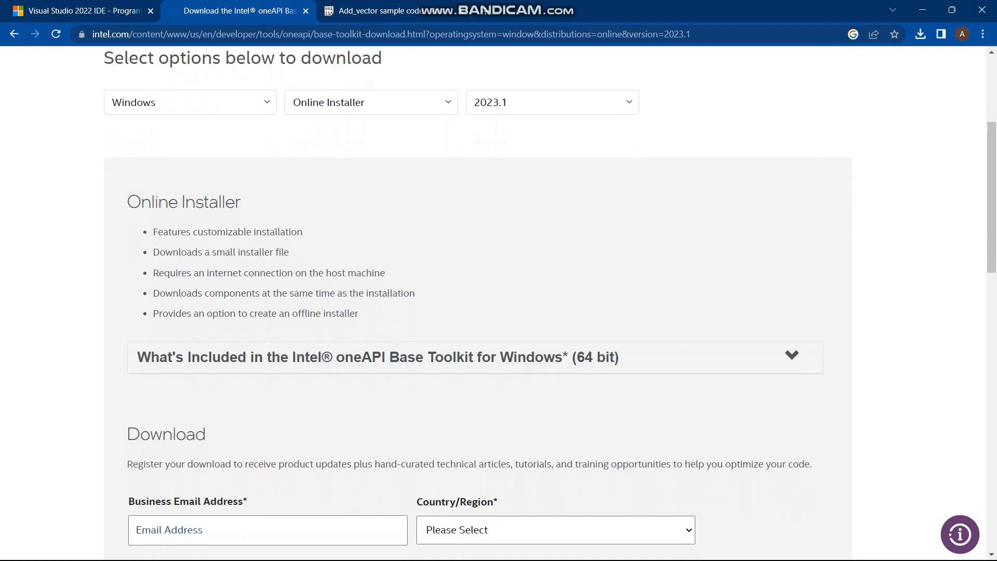
scroll("down", 3)
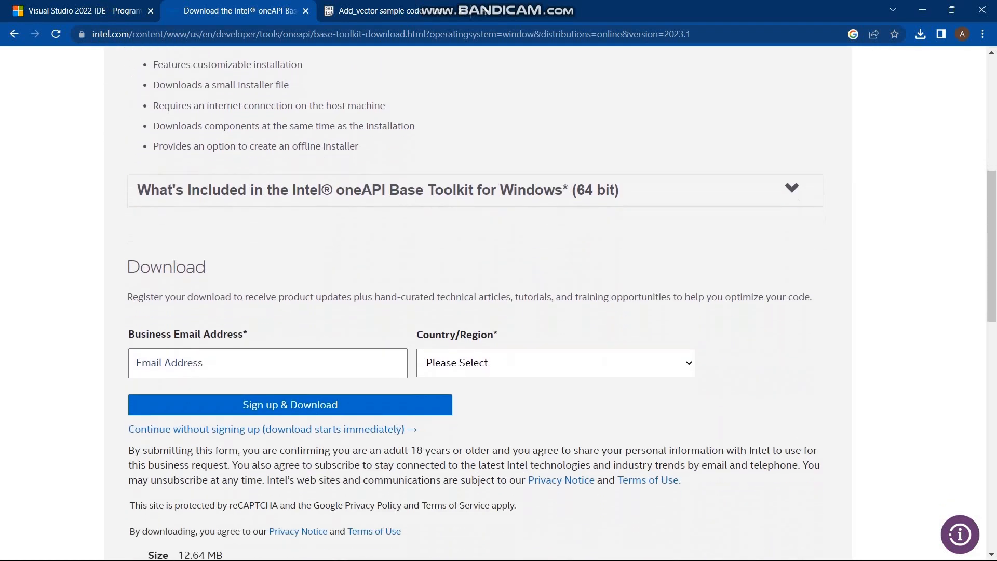
scroll("down", 3)
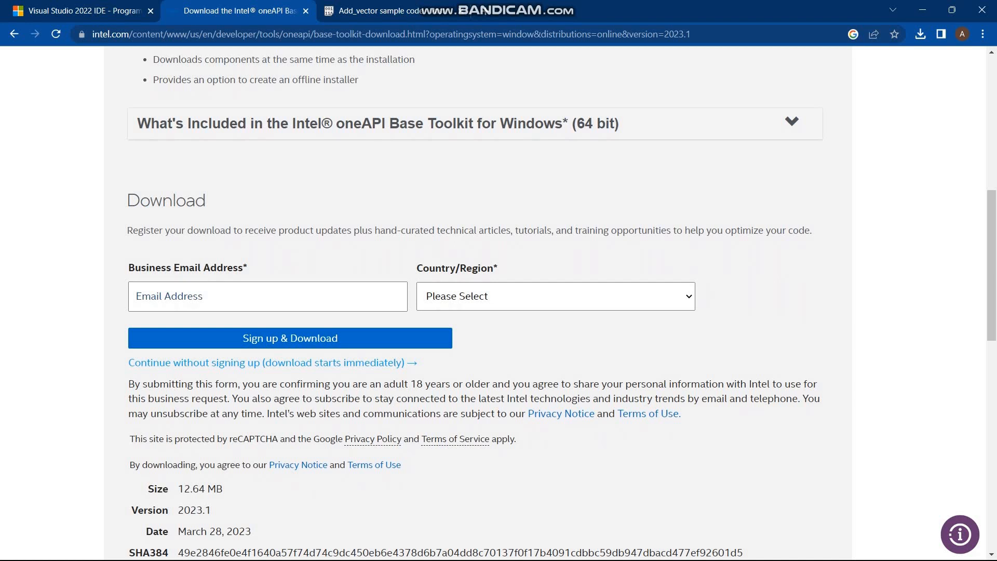
mouse_move(272, 362)
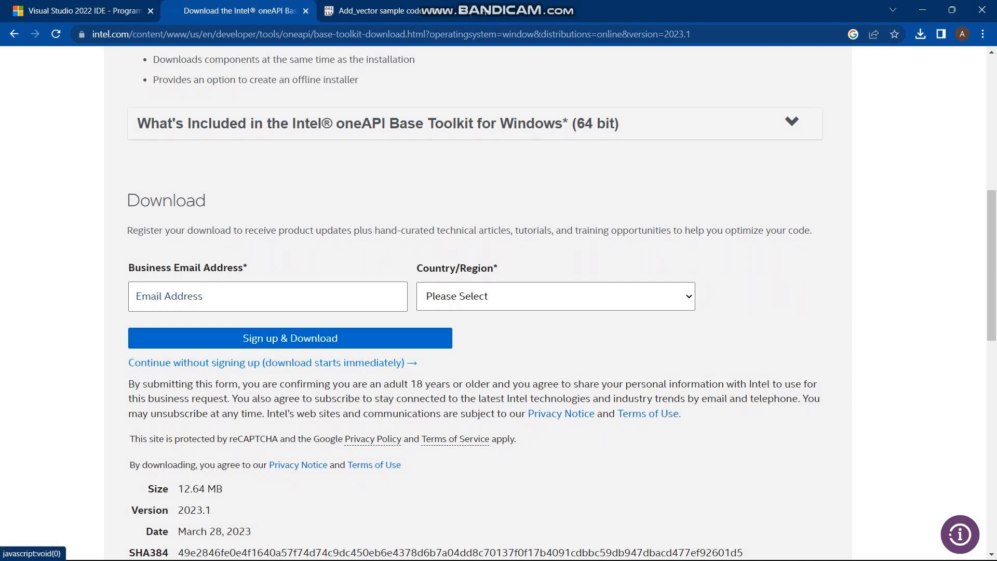
scroll("down", 3)
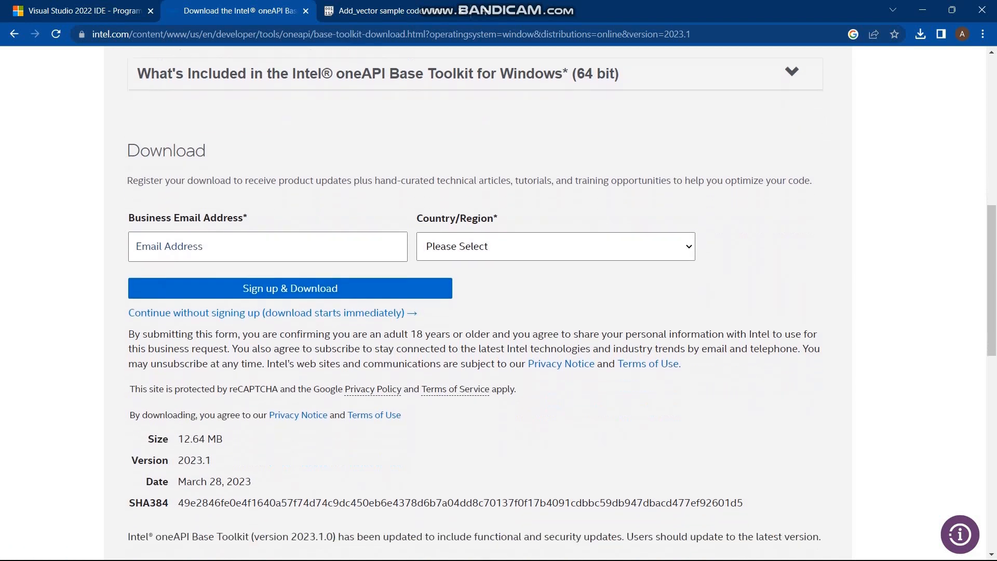
scroll("down", 3)
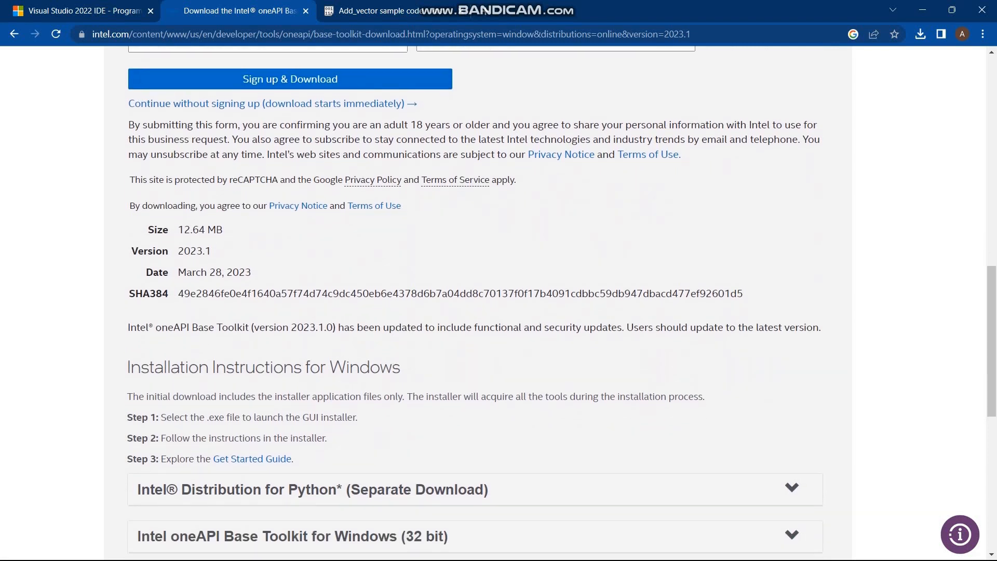
scroll("up", 3)
type("one")
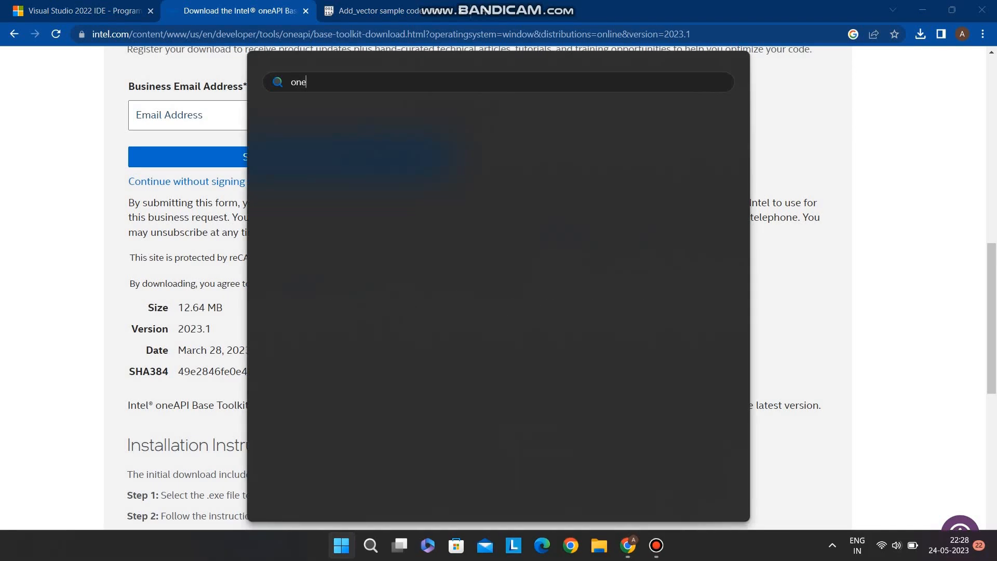
- Run icpx --version to confirm compiler 2023.1.0, then view the Pastebin vector-add sample
type("ap")
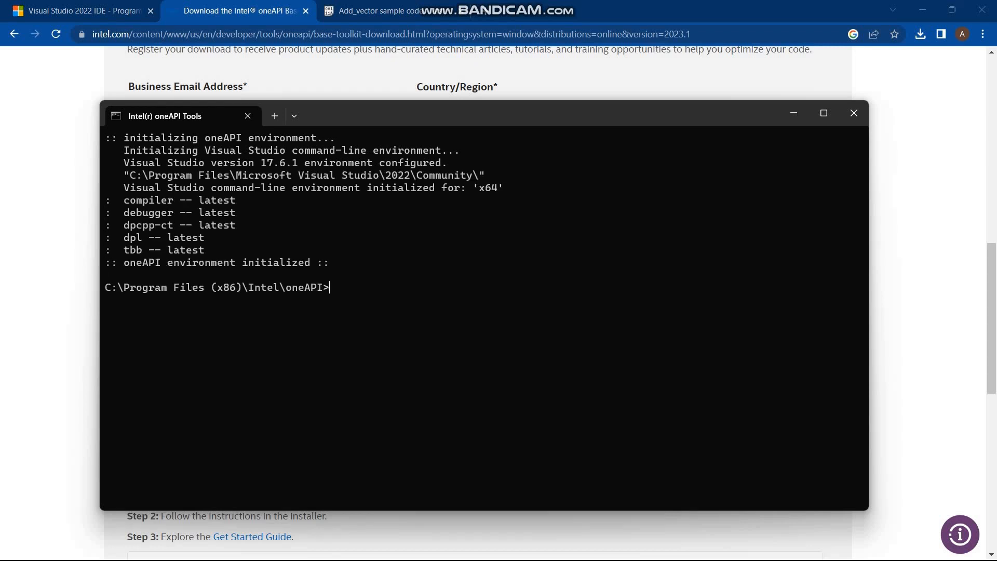
type("icpx")
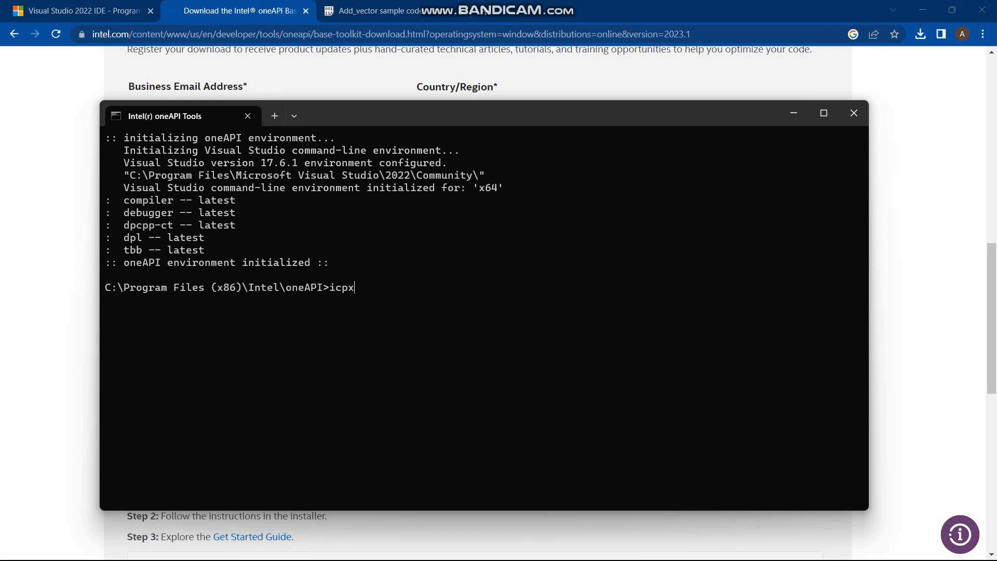
type("--")
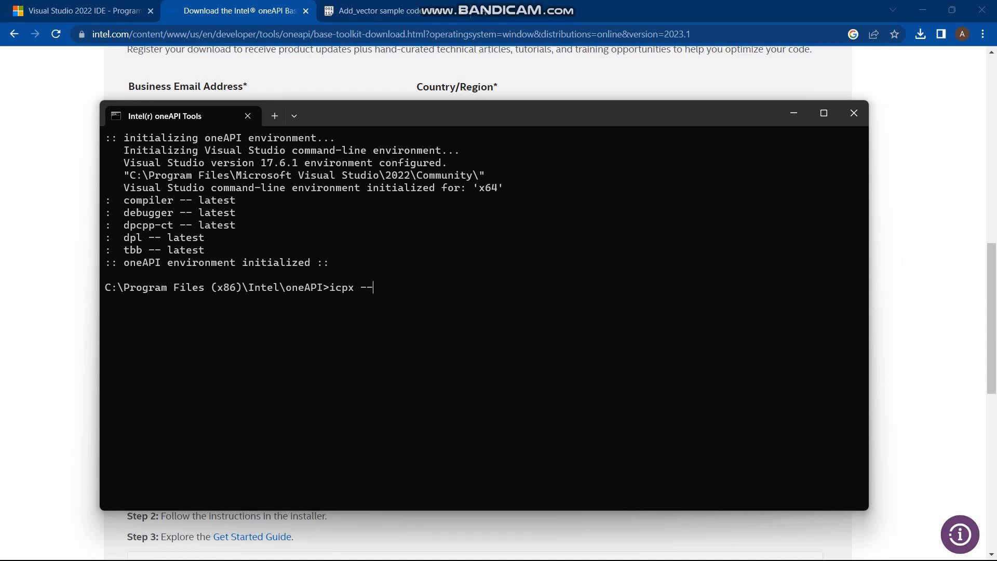
type("version")
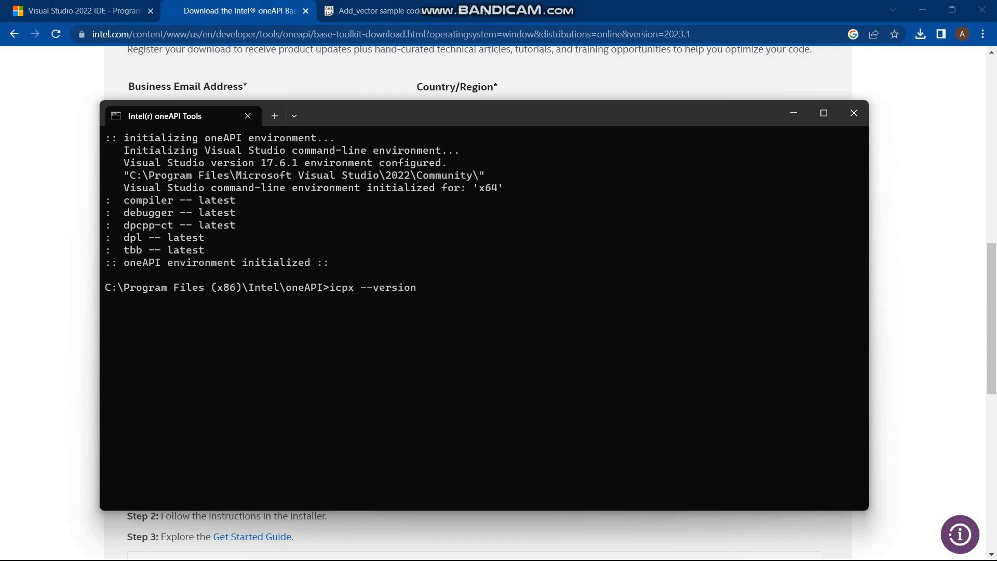
key("Return")
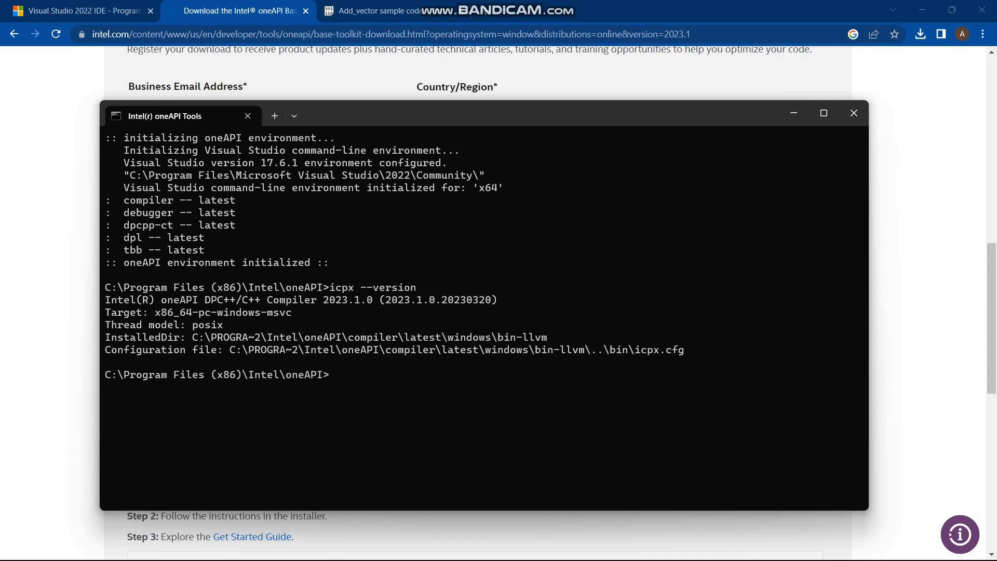
left_click(381, 10)
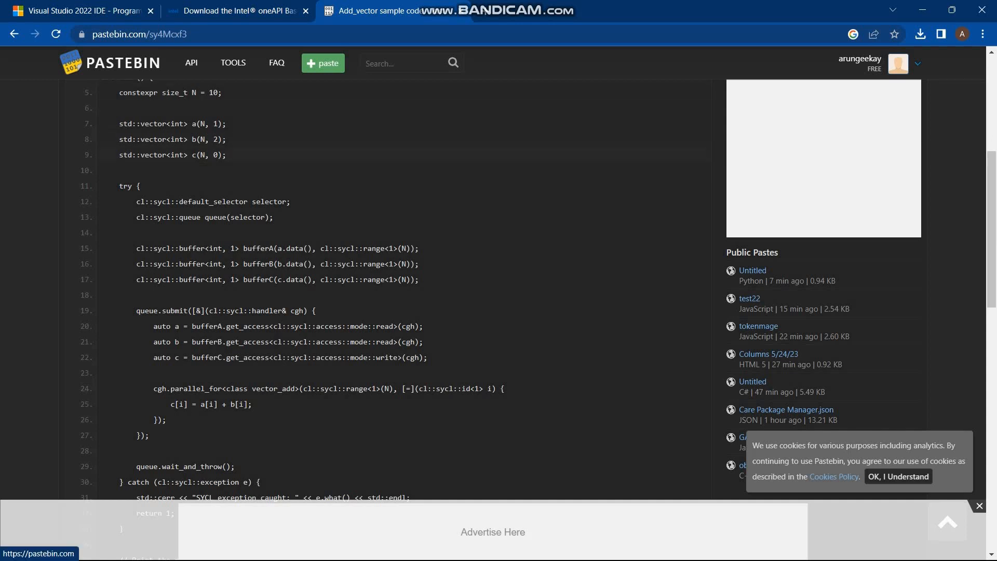
- Change to C:\test and list addv.dp.cpp, hello.cpp and prime.c
scroll("up", 3)
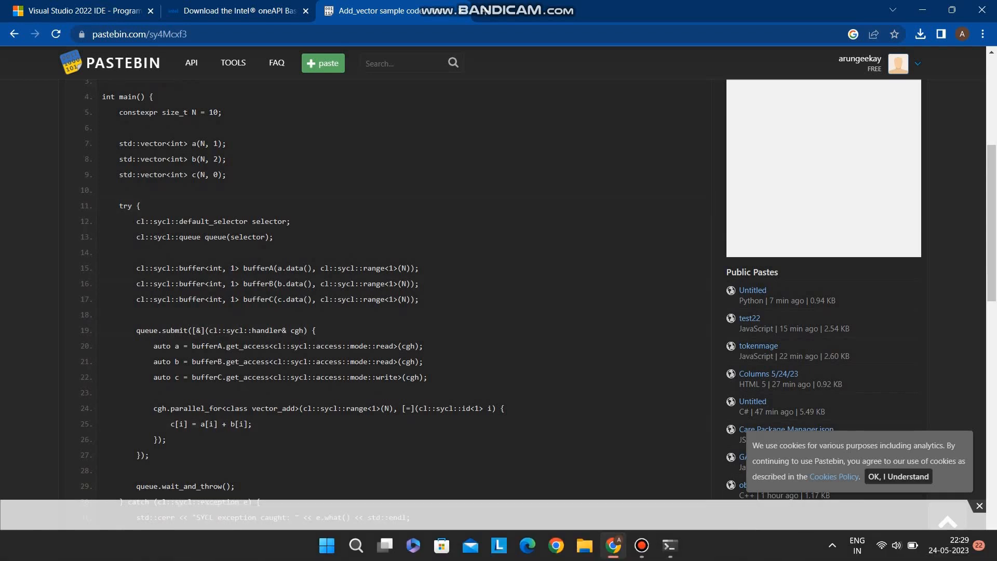
left_click(670, 545)
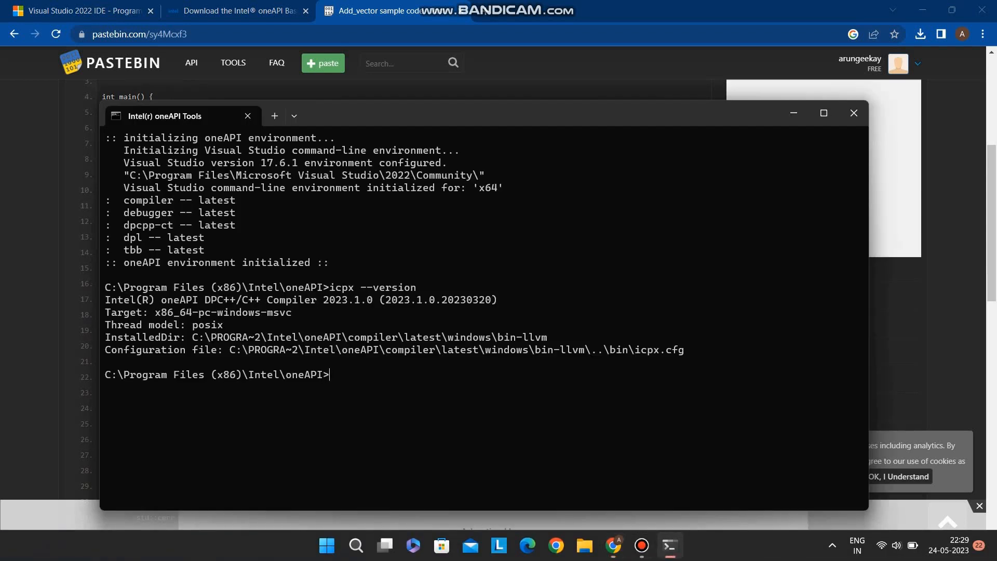
type("cd..")
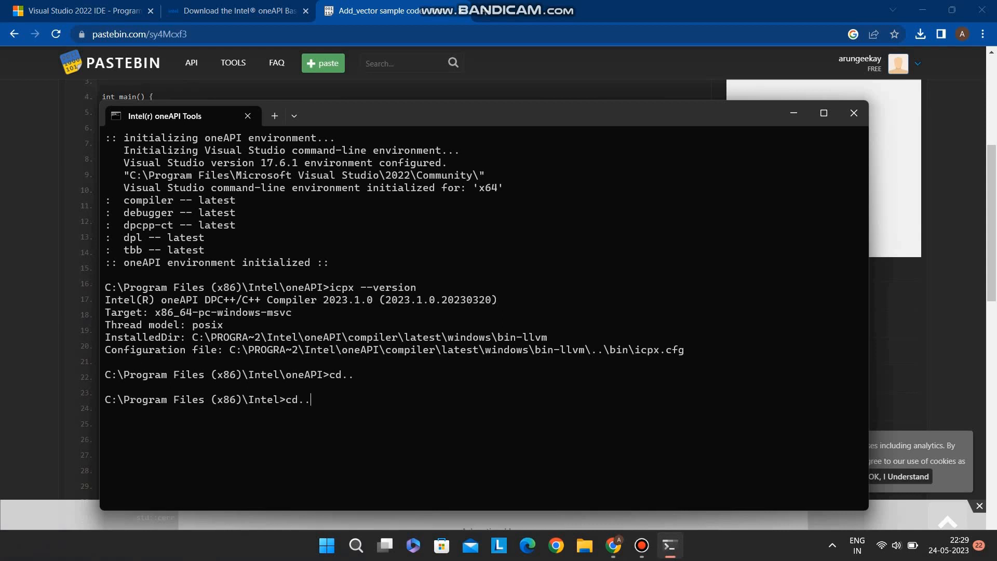
key("Return")
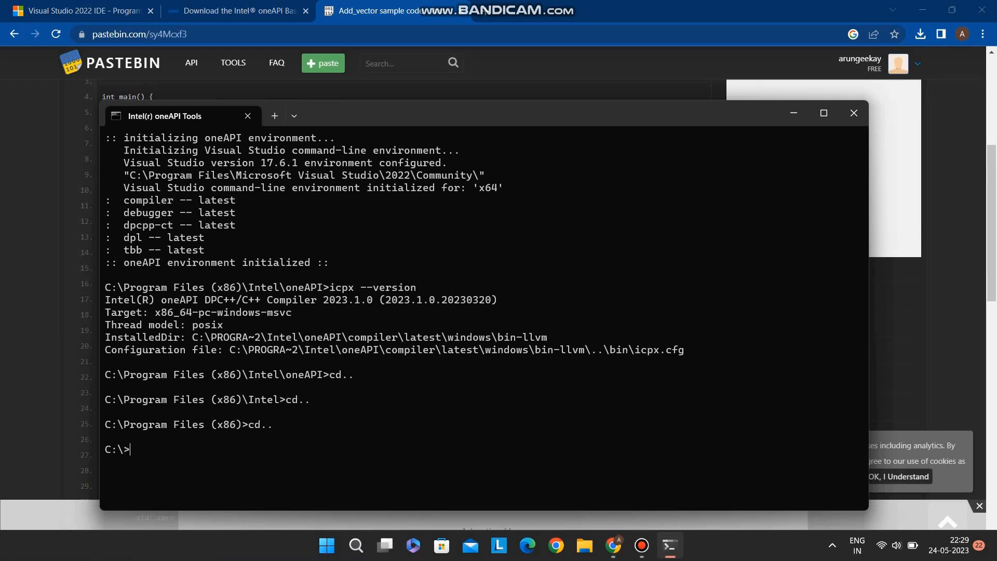
type("cd test")
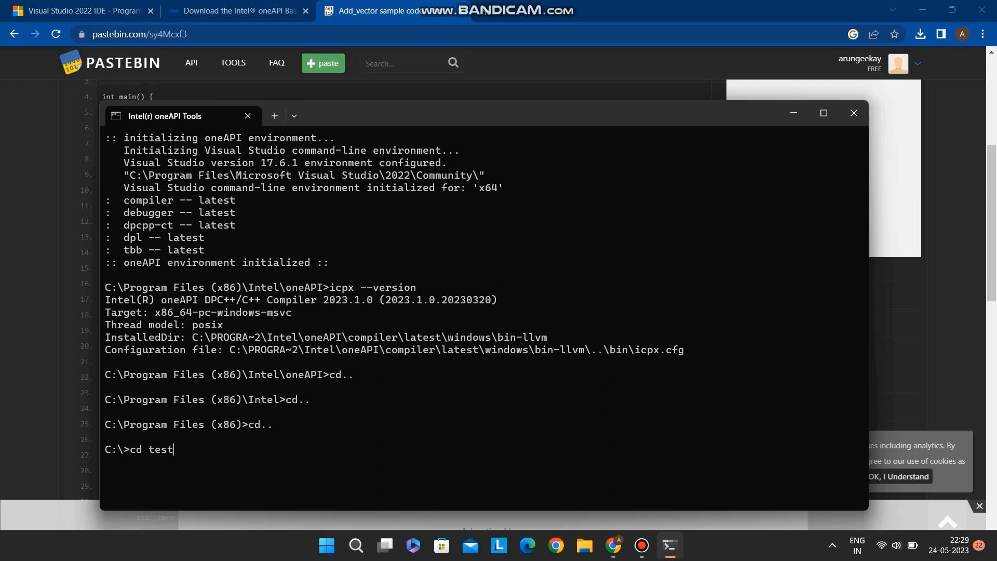
key("Return")
type("dir")
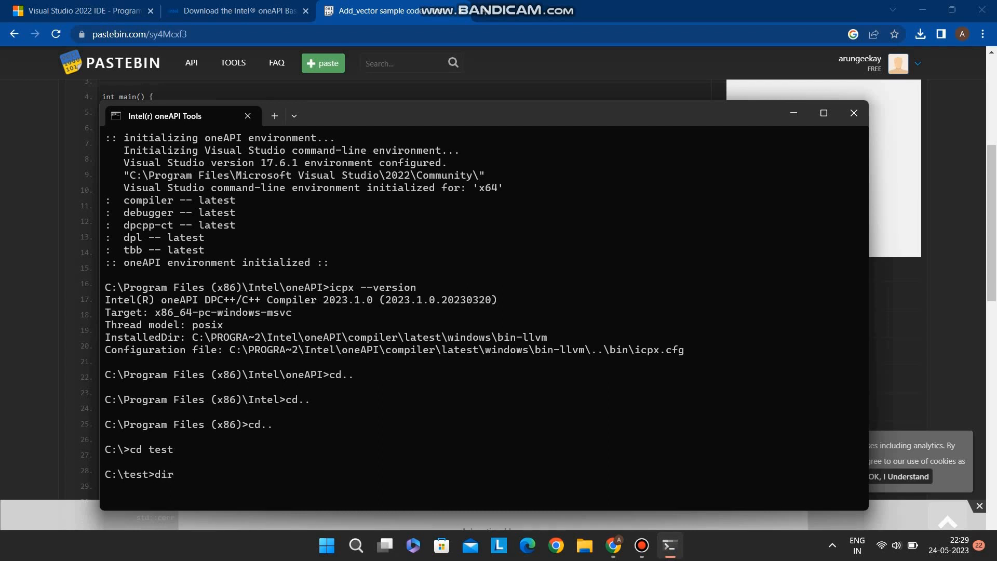
key("Return")
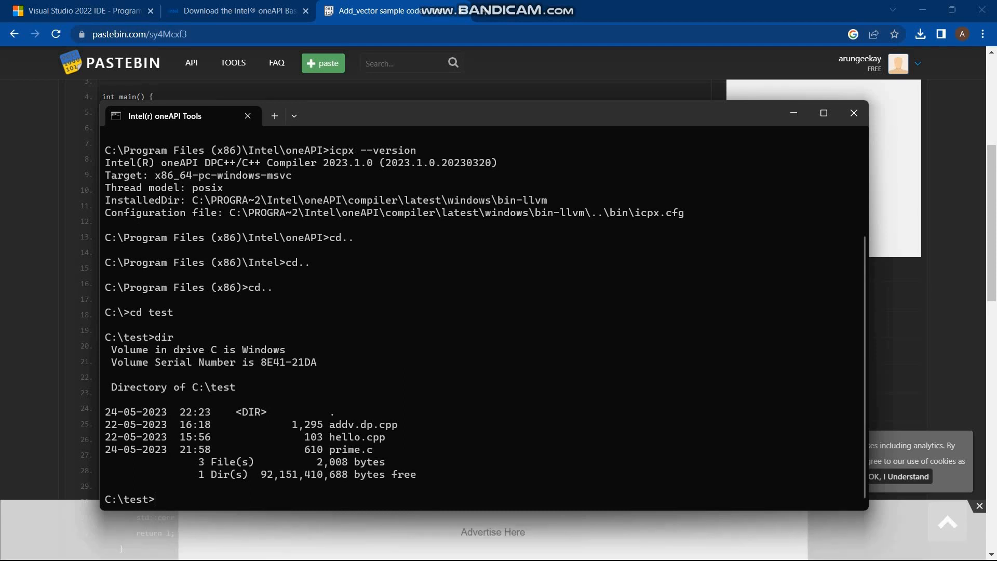
- Compile addv.dp.cpp with icpx -fsycl and confirm the new a.exe with dir
type("ic")
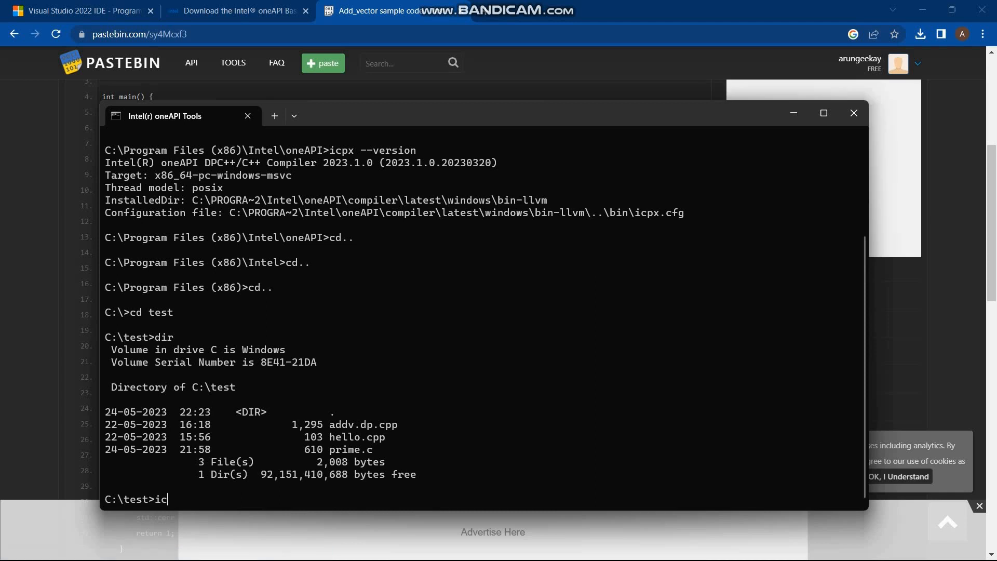
type("px")
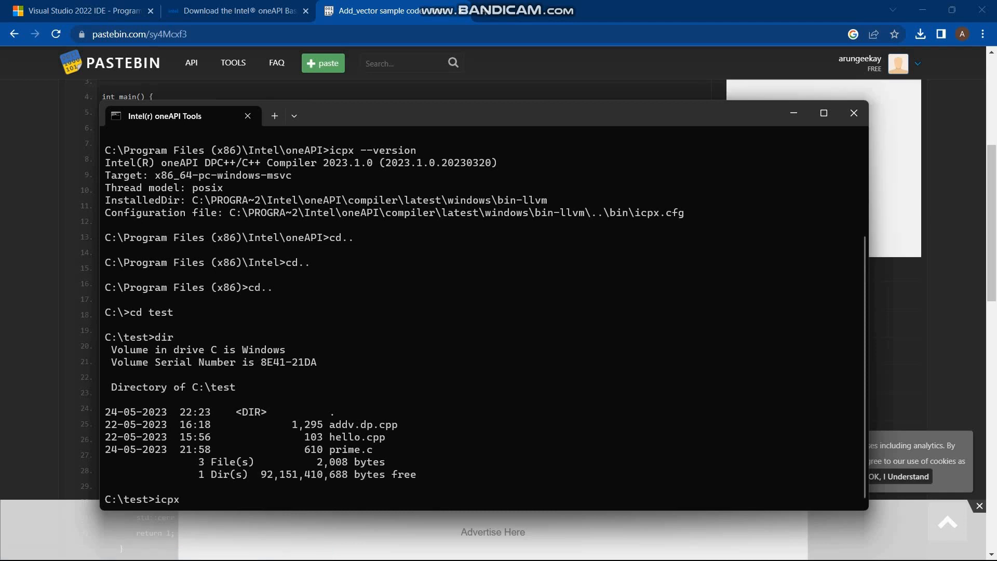
type("-fsyc")
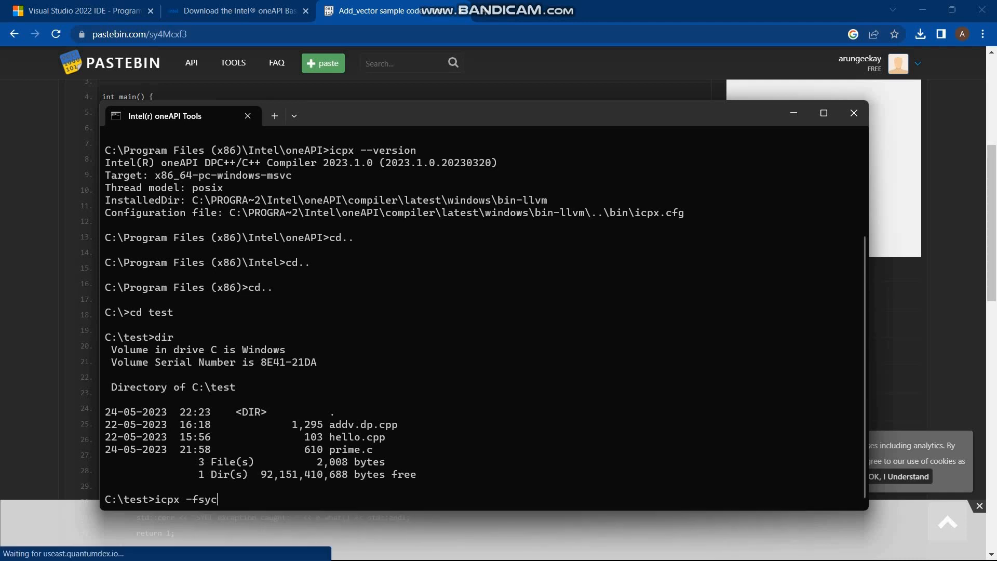
type("l")
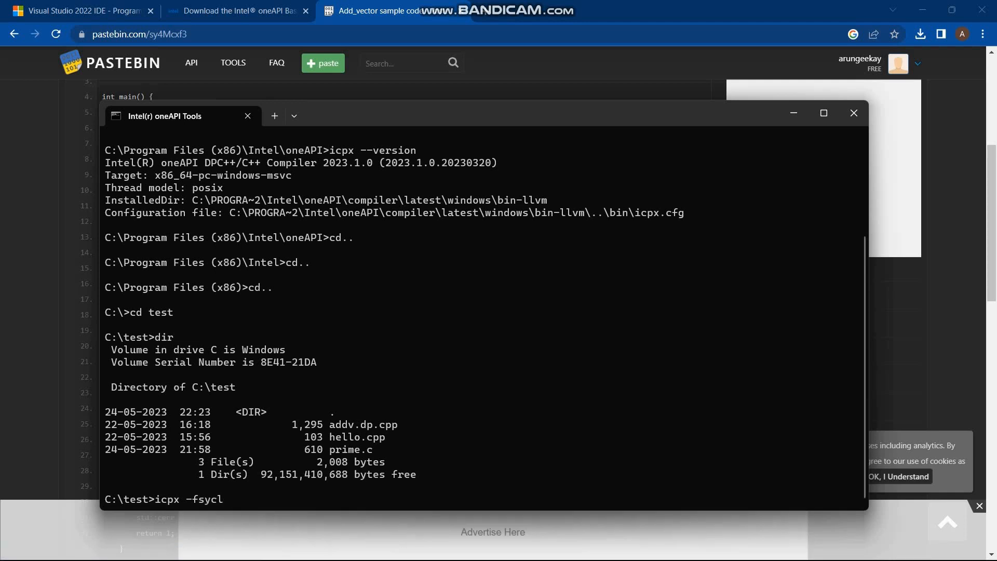
type("addv")
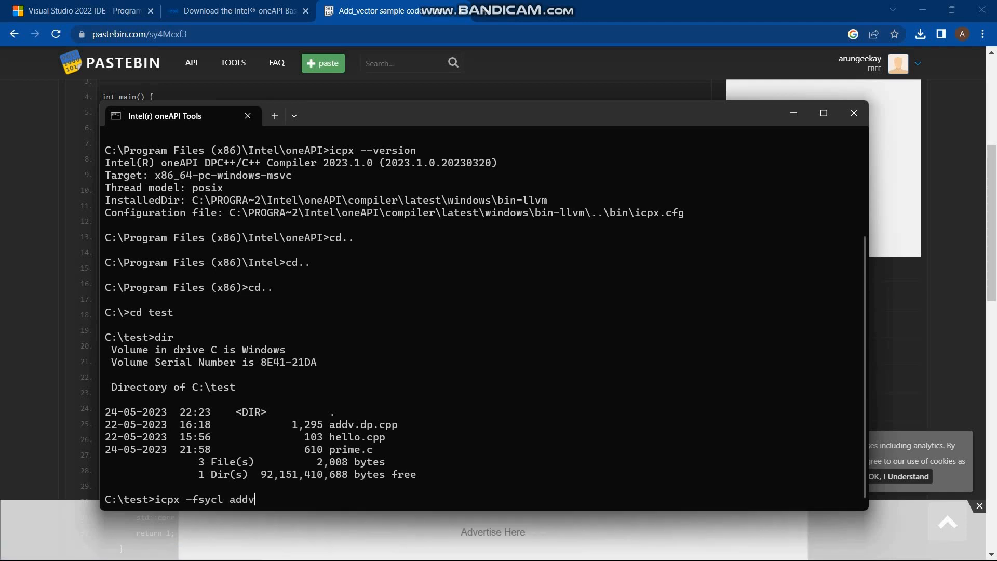
type(".dp.")
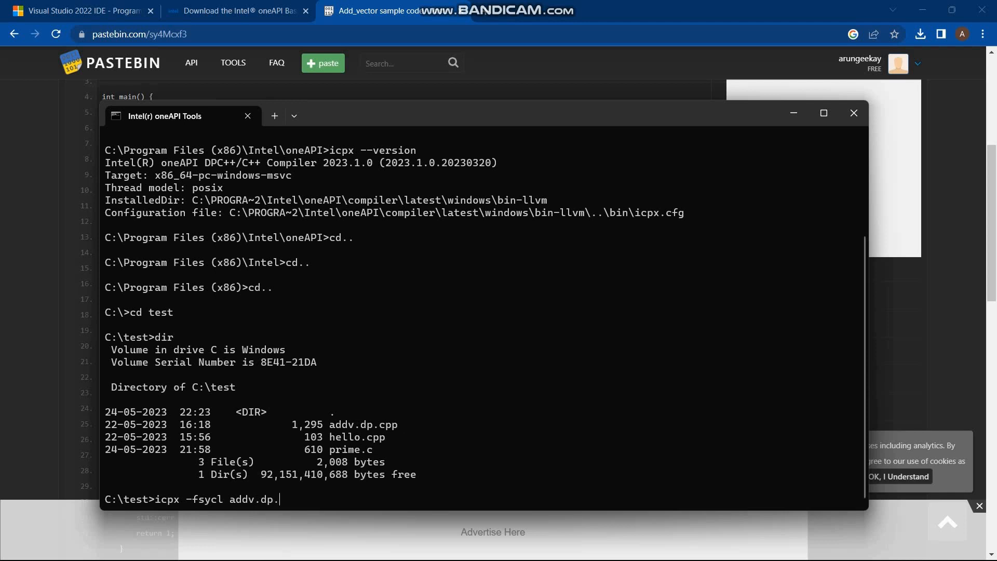
type("cpp")
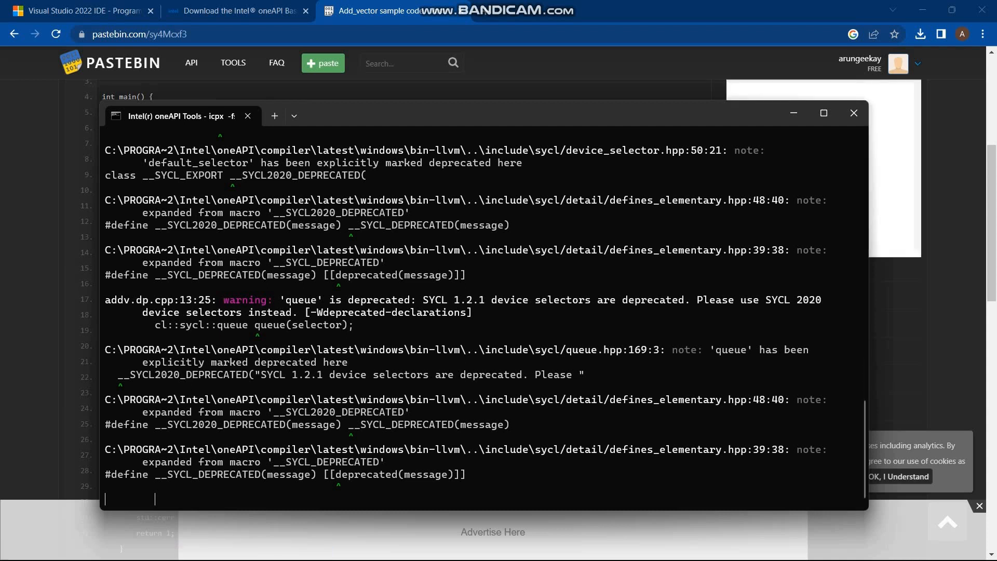
type("dir")
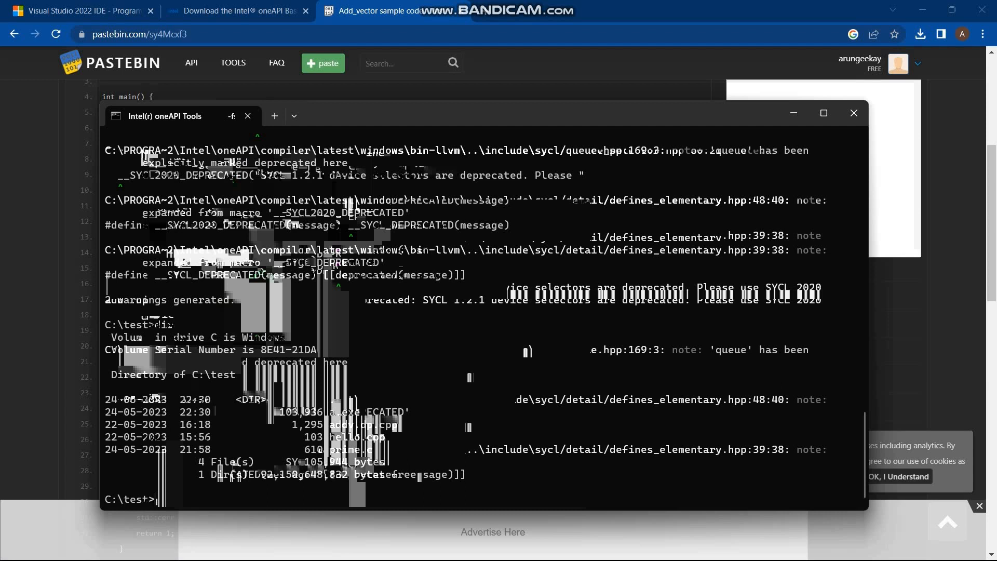
- Run a.exe to print the vector-add result of 3s
type("a.exe")
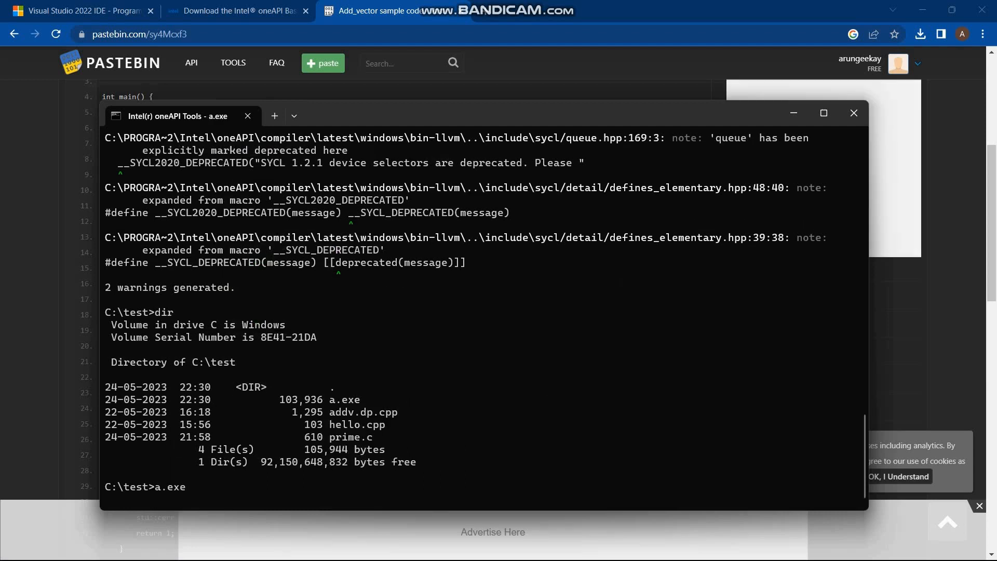
key("Return")
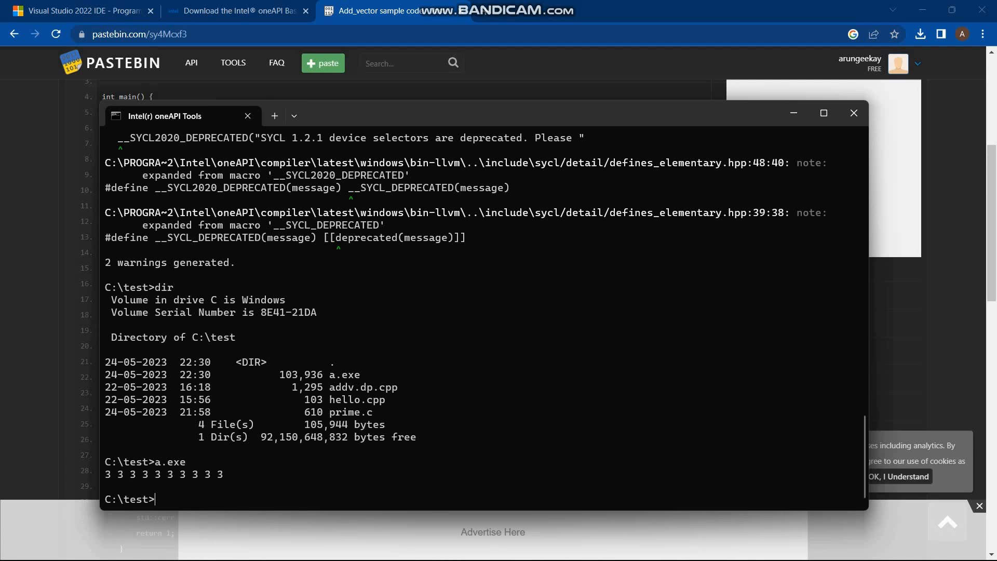
type("ic")
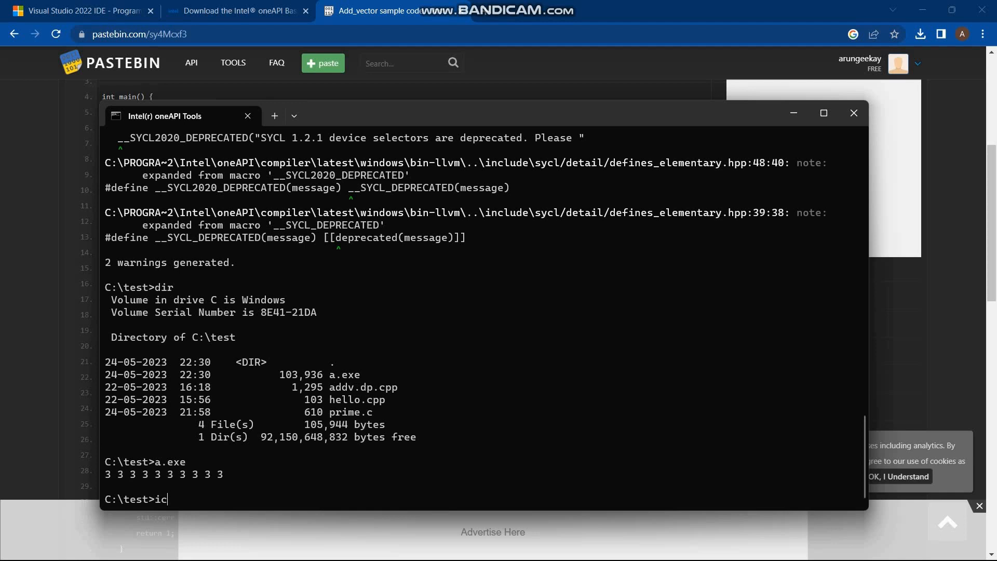
- Compile hello.cpp with icx and run hello.exe, printing 'Hello, World!'
type("x")
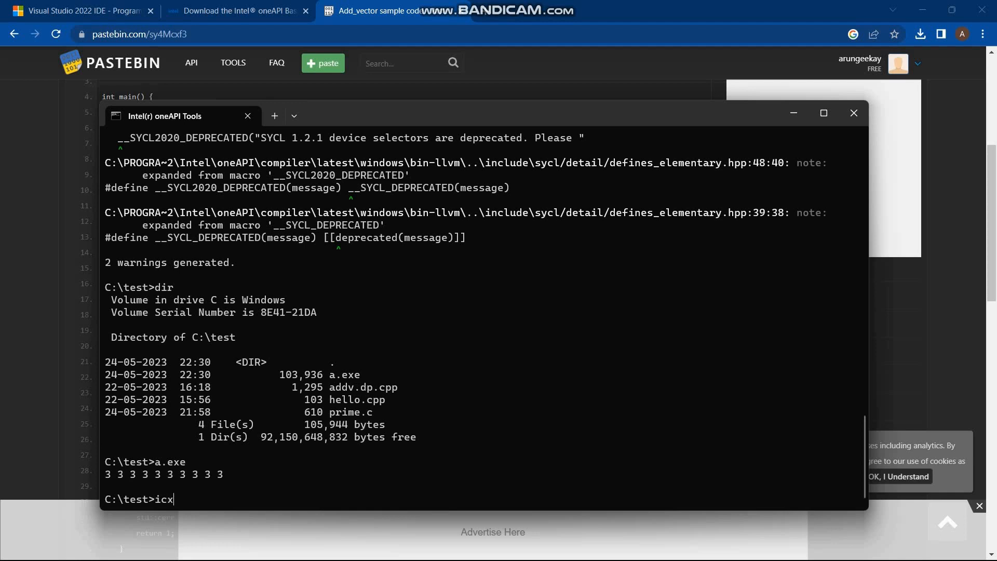
type("hello")
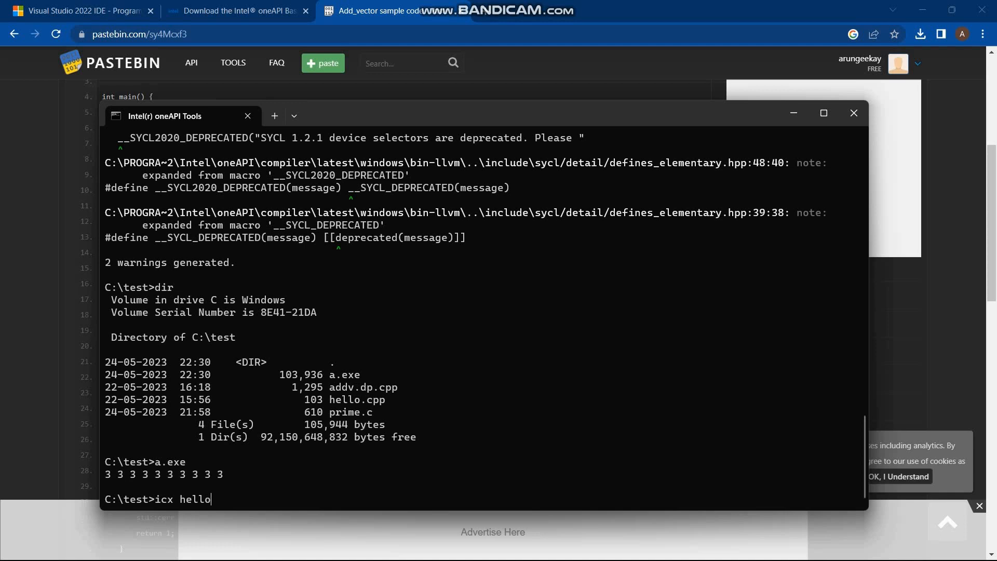
type(".cpp")
type("dir")
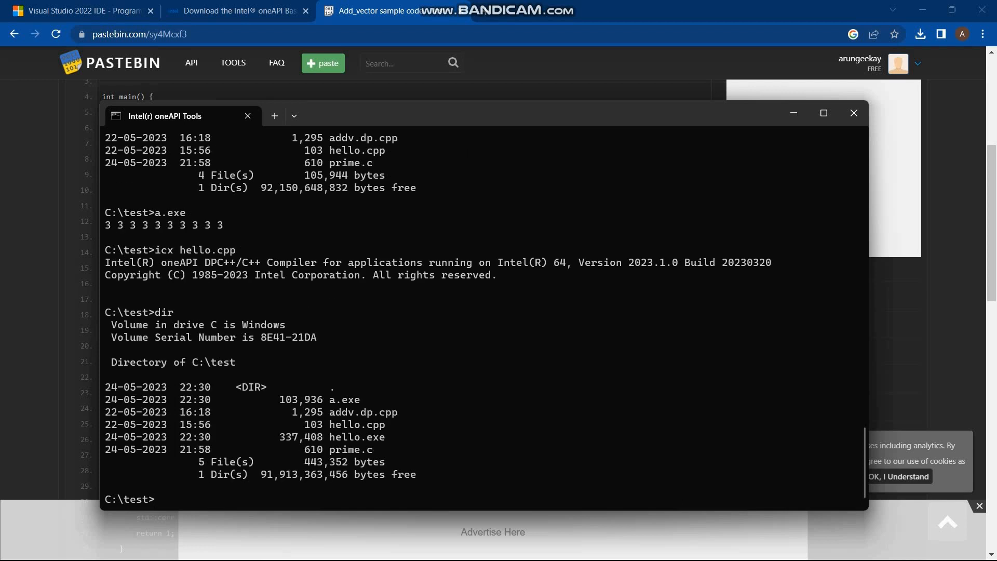
type("hello")
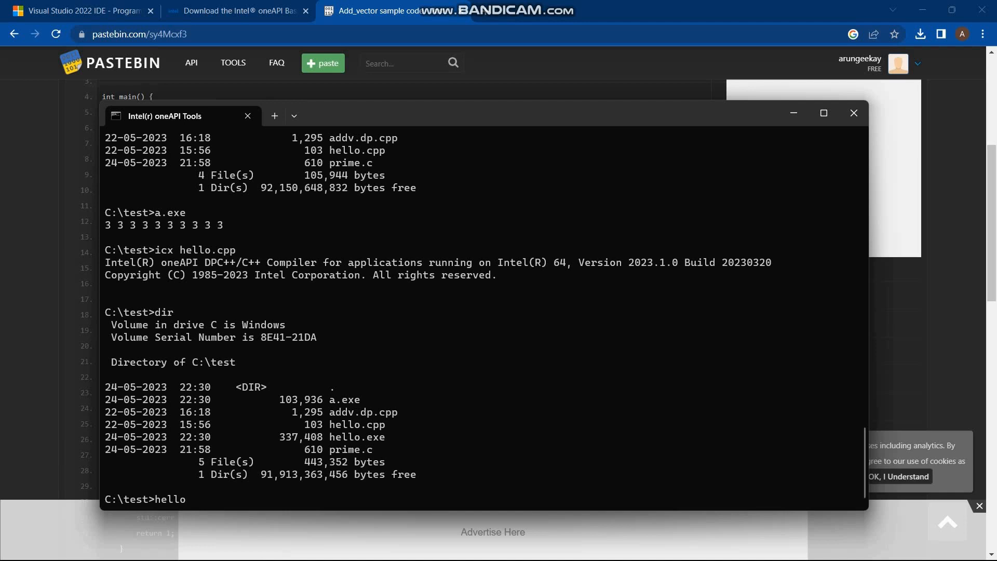
type(".exe")
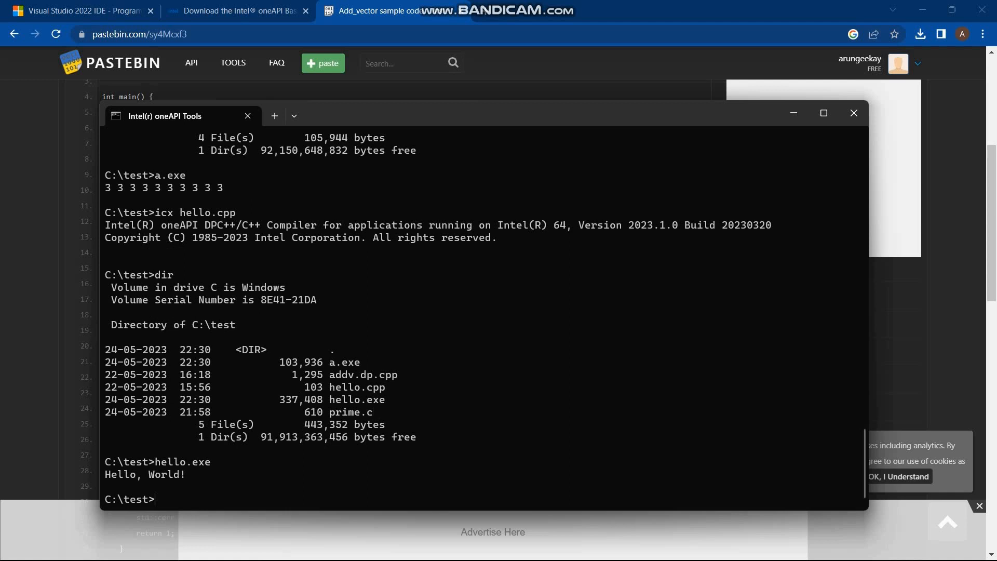
type("icx")
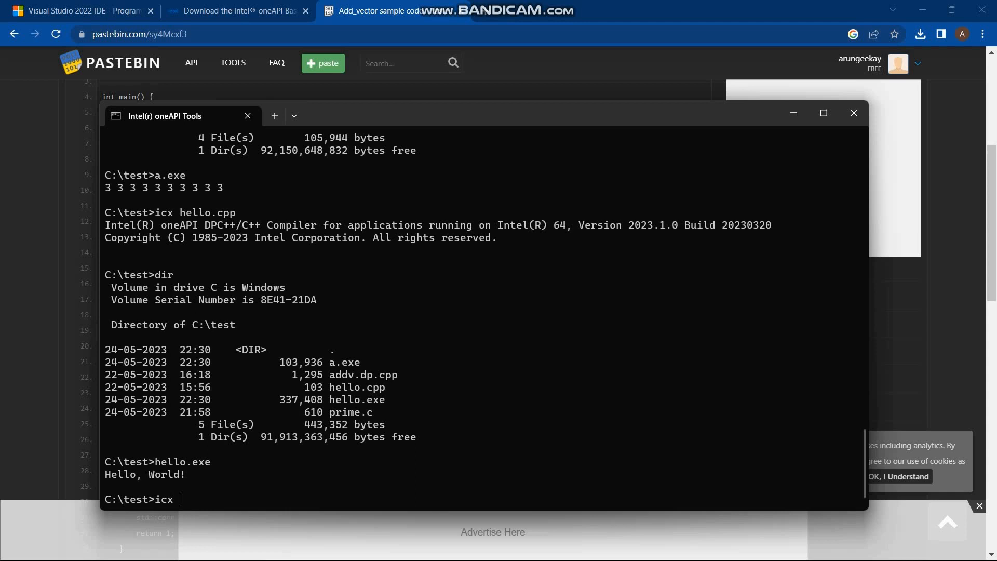
- Compile prime.c with icx and run prime.exe, which reports 5 as a prime number
type("prim")
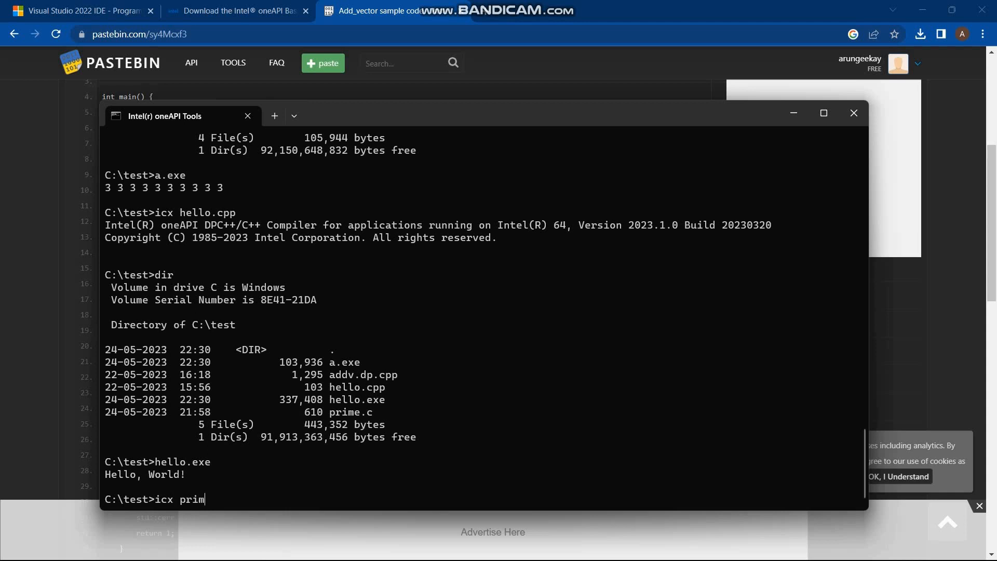
type("e.")
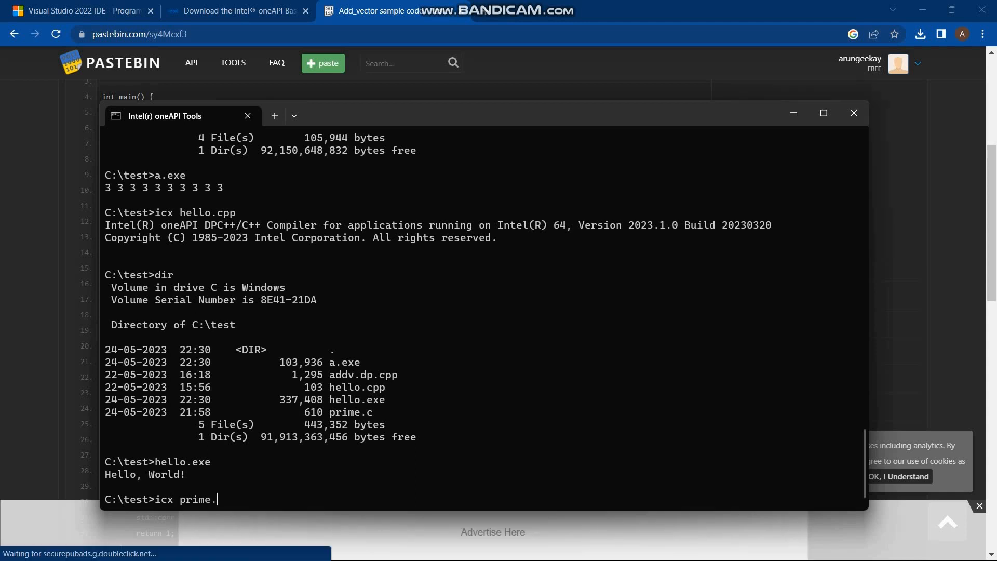
key("Return")
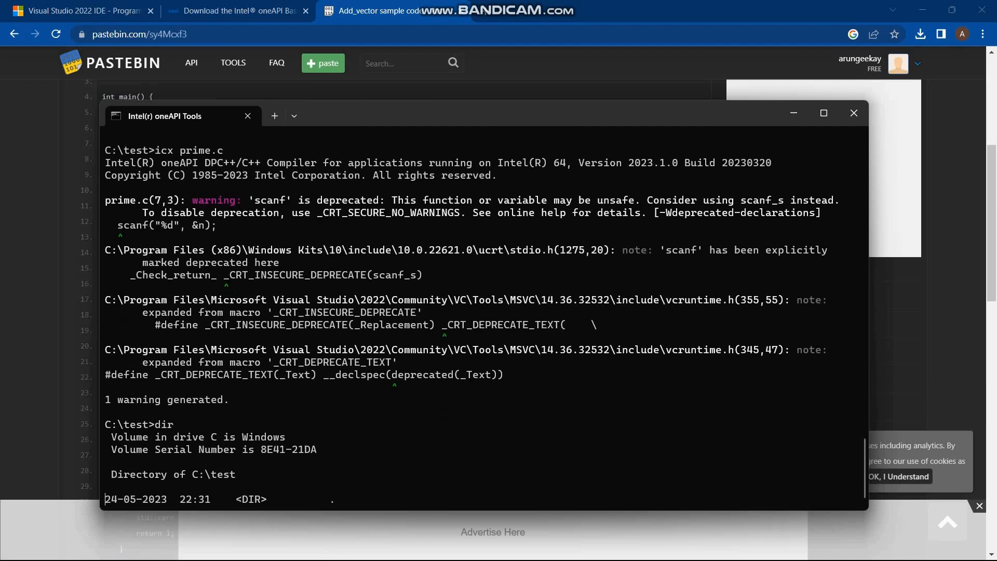
scroll("down", 3)
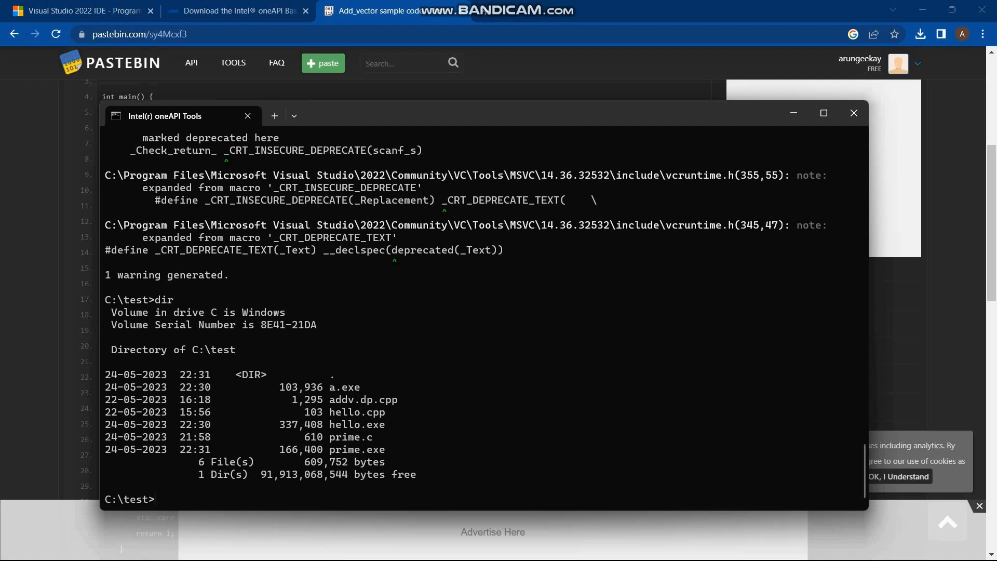
type("prim")
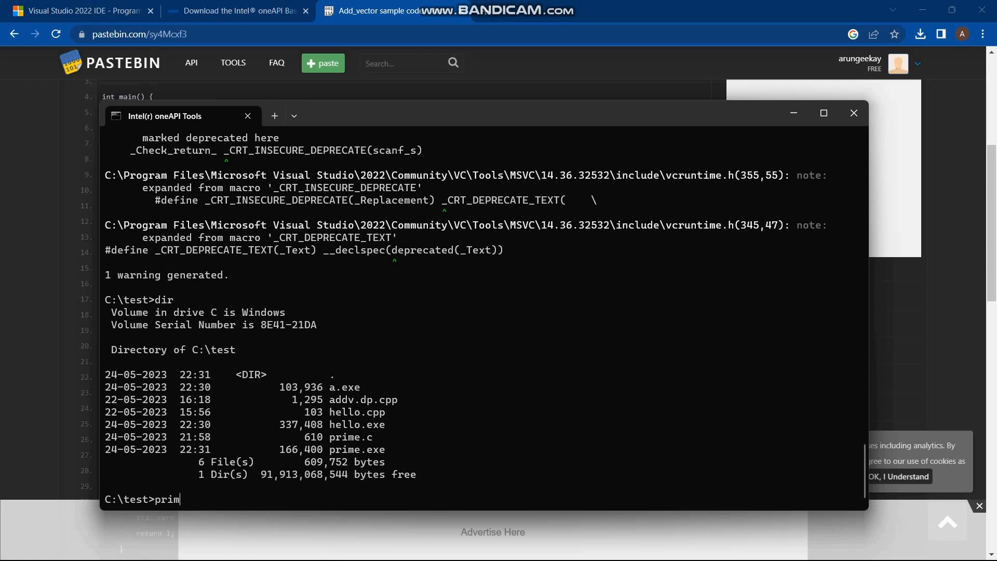
type("e.exe")
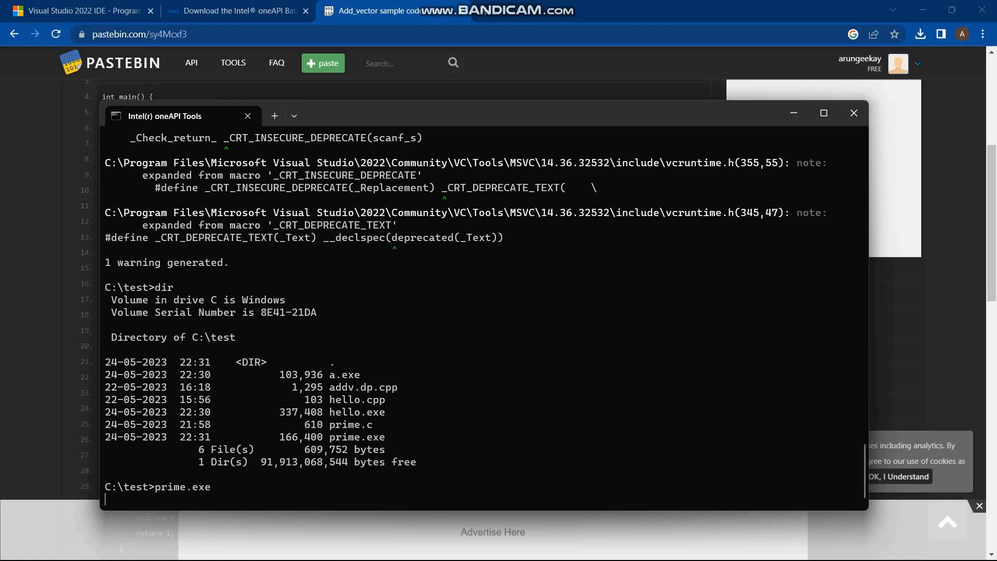
key("Return")
type("Thank you")
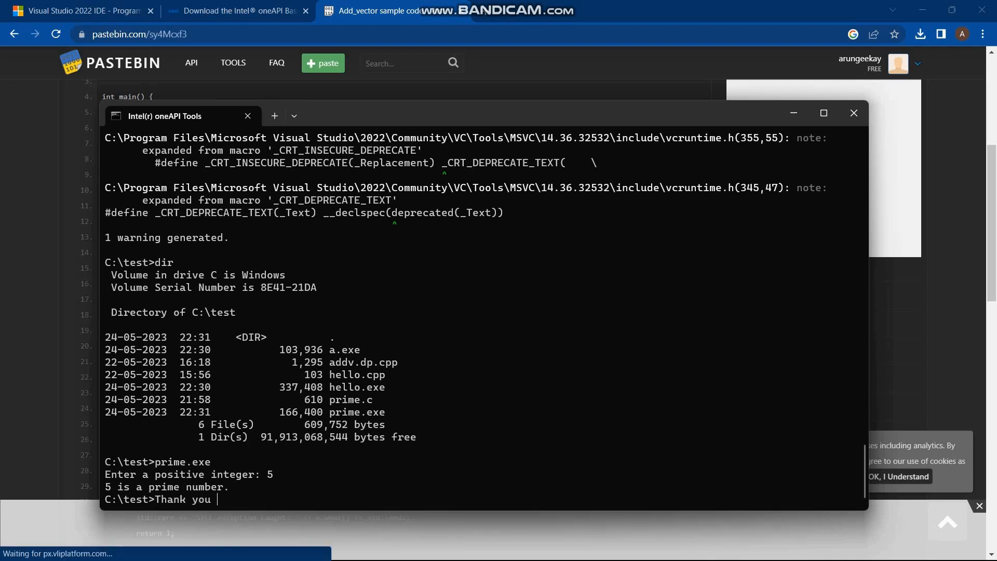
- Type a 'Thank you for watching' closing message at the C:\test prompt without pressing Enter
type("for wat")
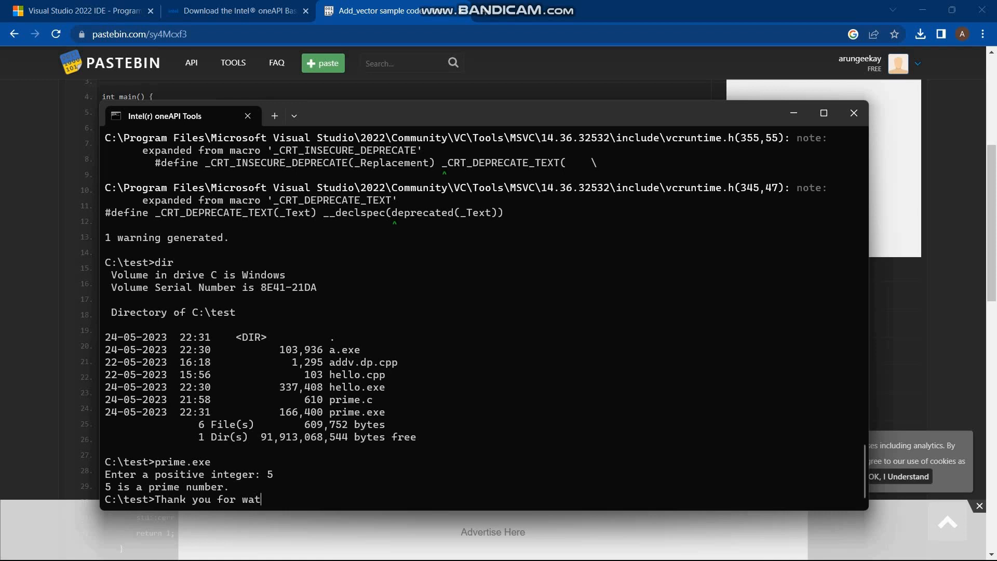
type("chin")
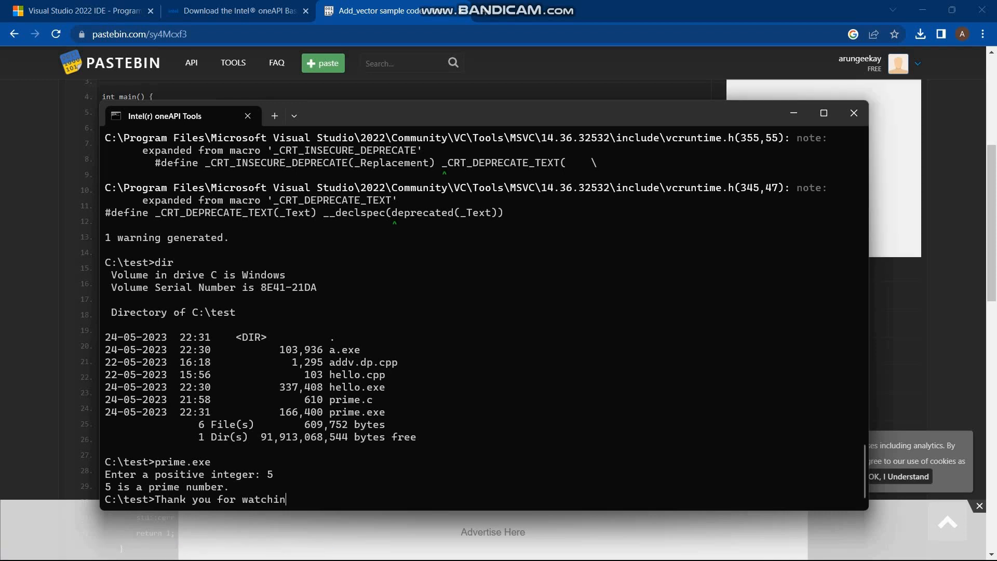